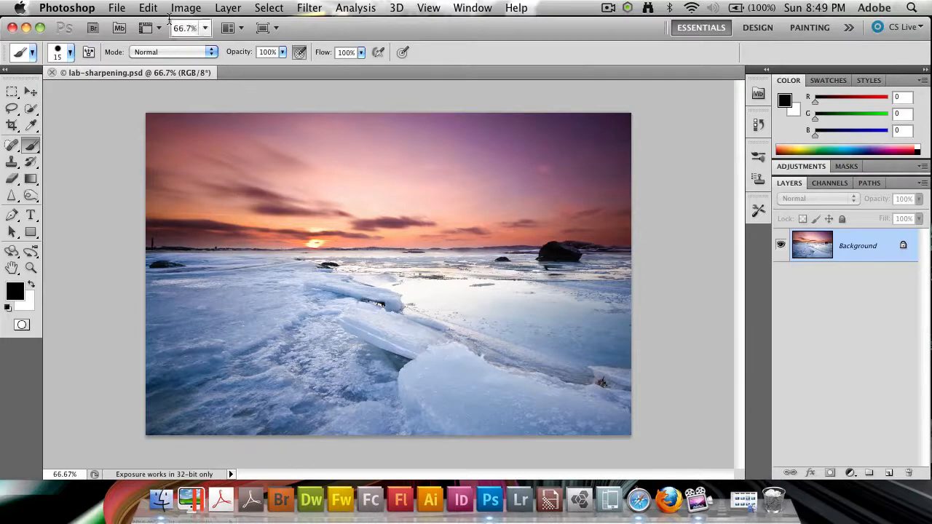
Change the frozen sunset seascape's colour mode from RGB to Lab Color
click(186, 8)
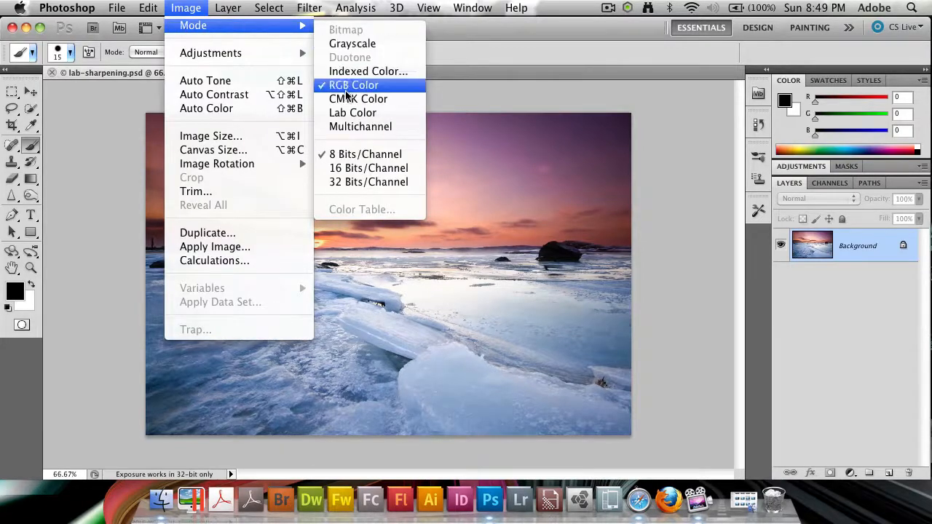
click(352, 112)
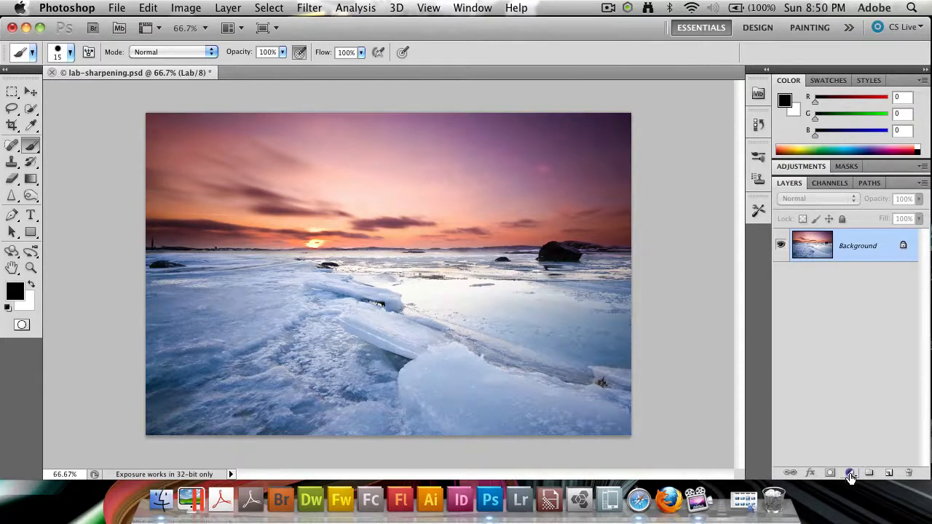
Add a Curves adjustment layer and float its Adjustments panel over the workspace
click(850, 473)
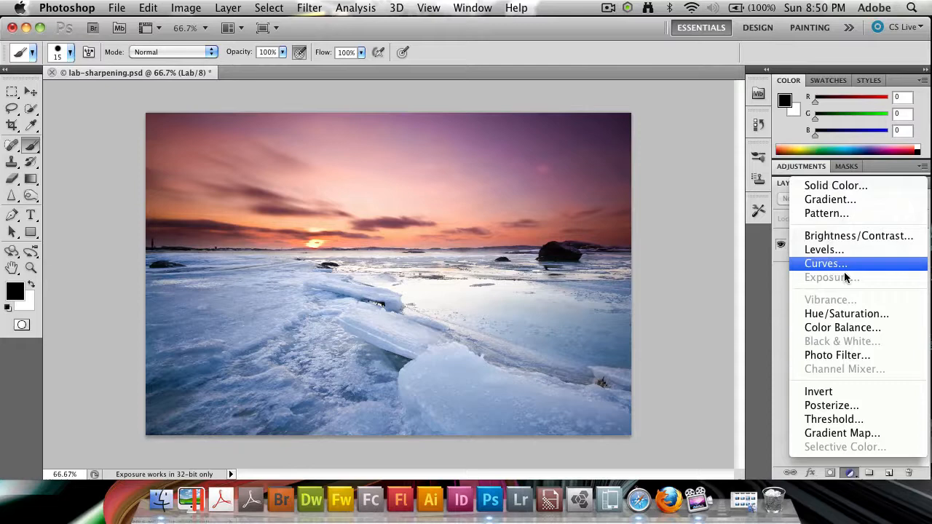
click(826, 264)
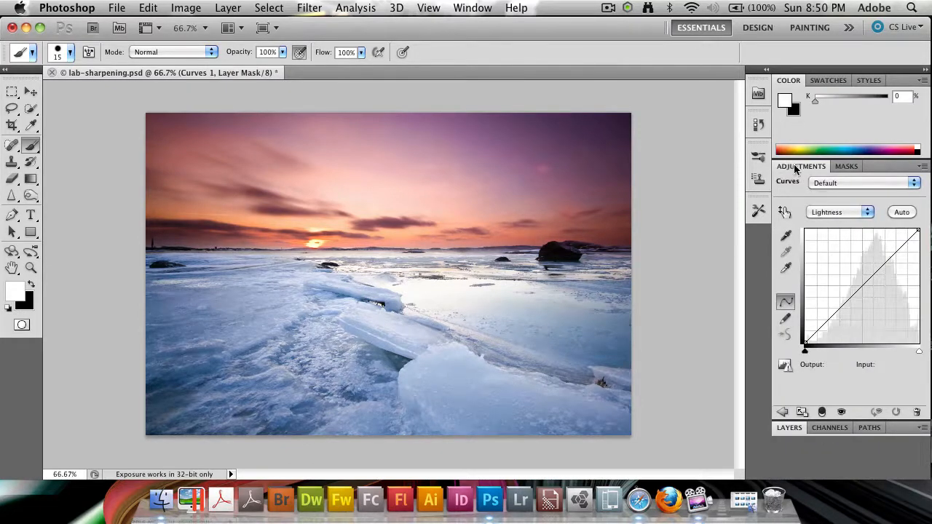
drag(802, 166, 568, 66)
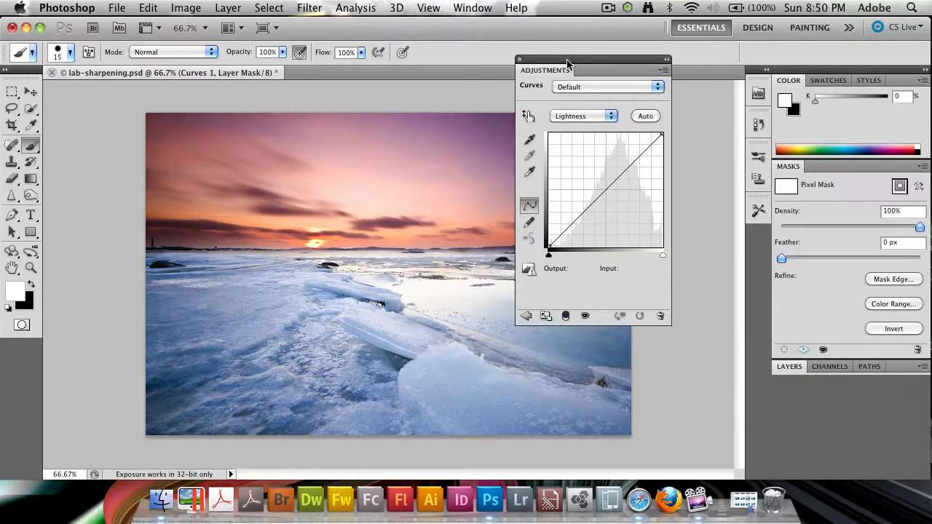
Darken shadows and brighten highlights on the Lightness curve, forming a gentle S-curve
drag(569, 61, 557, 62)
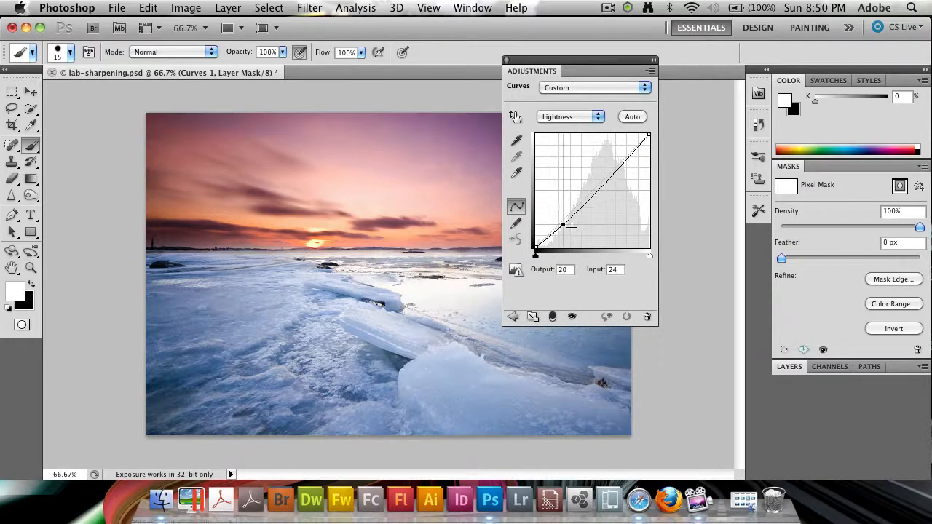
drag(563, 225, 608, 176)
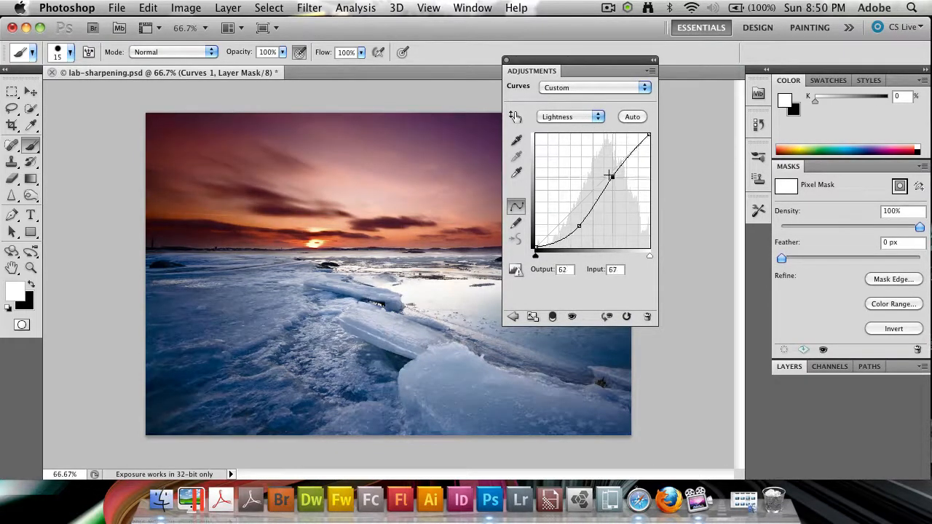
drag(611, 176, 620, 174)
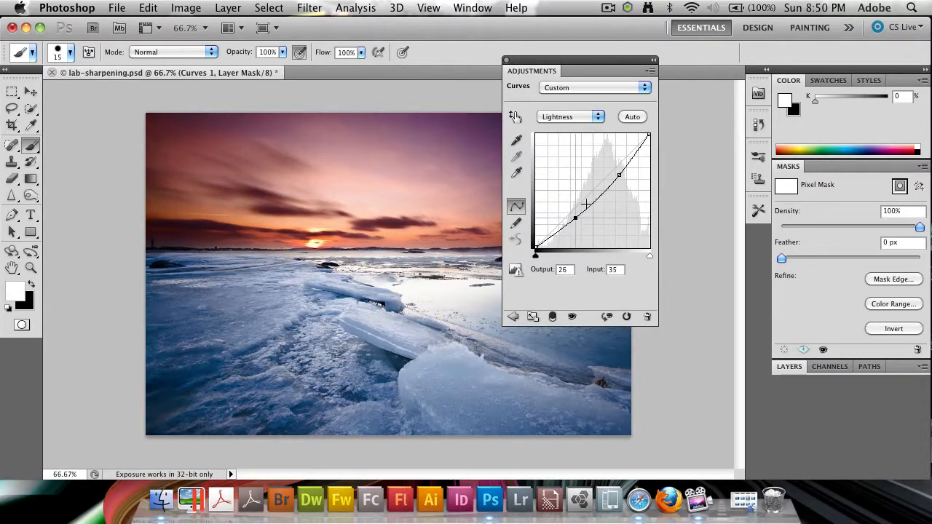
drag(587, 203, 617, 170)
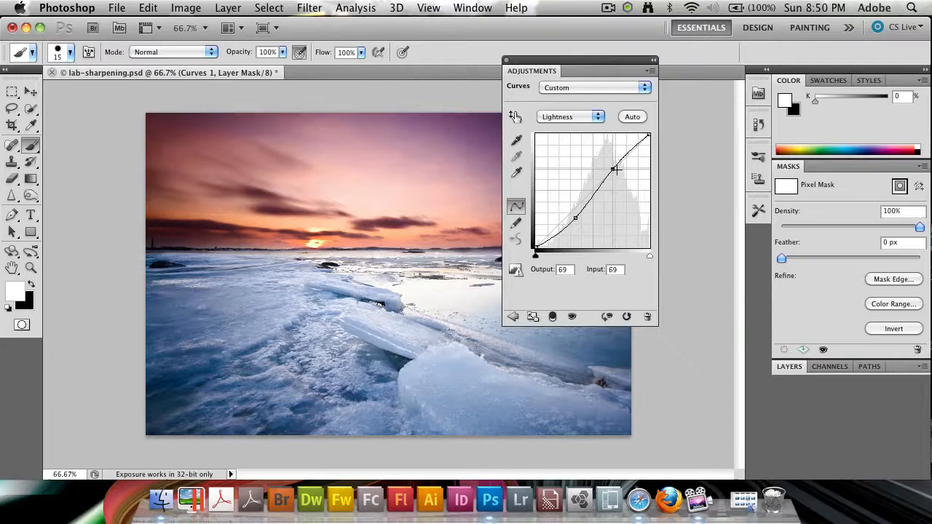
drag(616, 169, 620, 175)
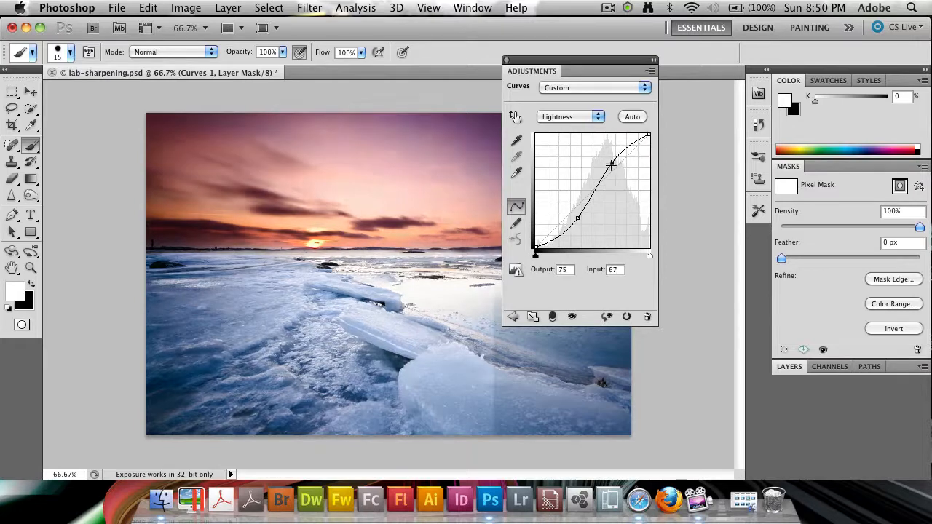
drag(612, 164, 625, 169)
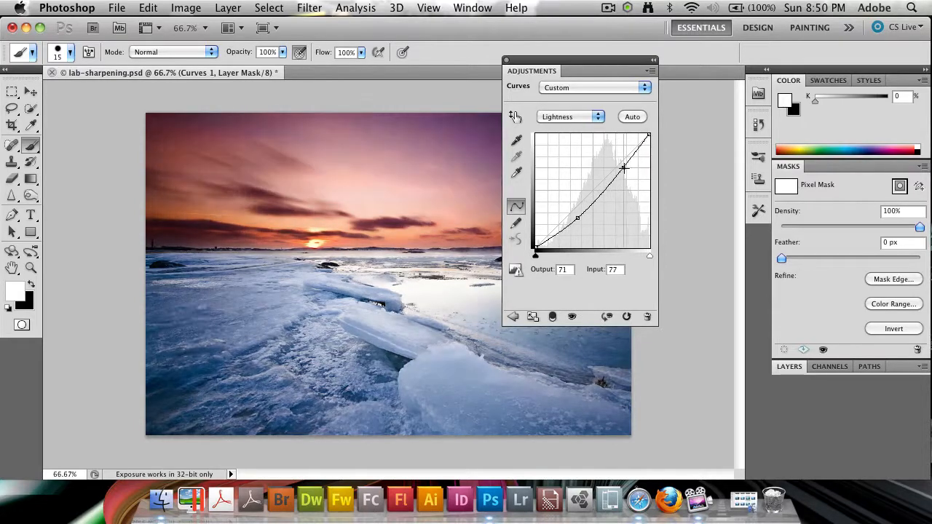
drag(624, 168, 620, 166)
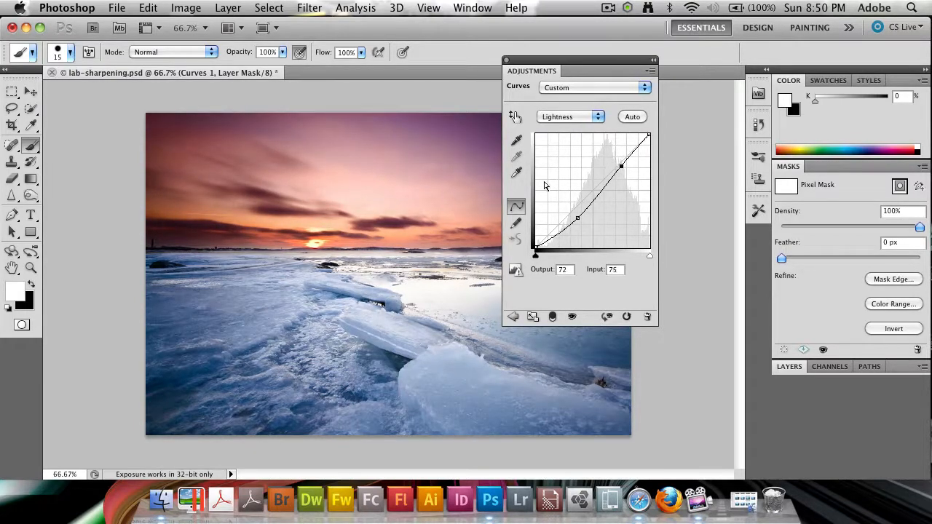
Move the a curve's dark and bright endpoints inward equally, then steepen the b curve
click(572, 116)
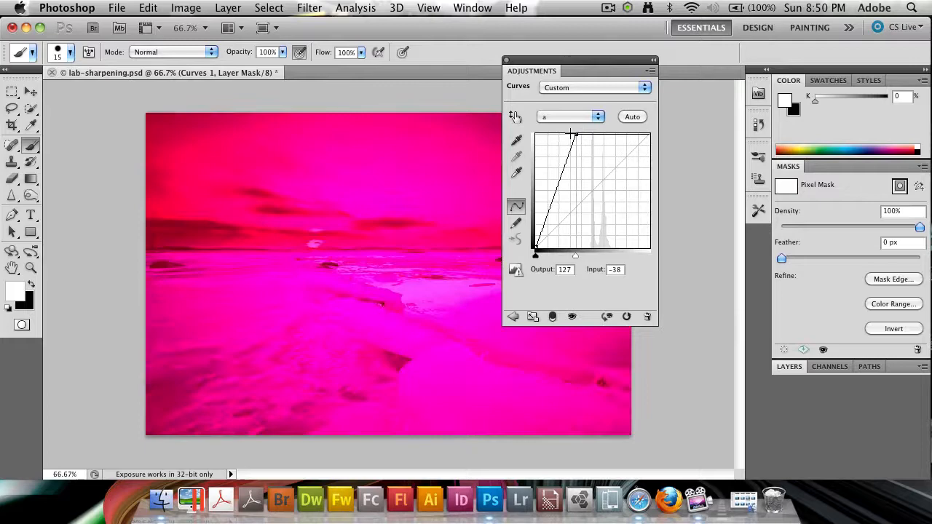
drag(572, 135, 547, 237)
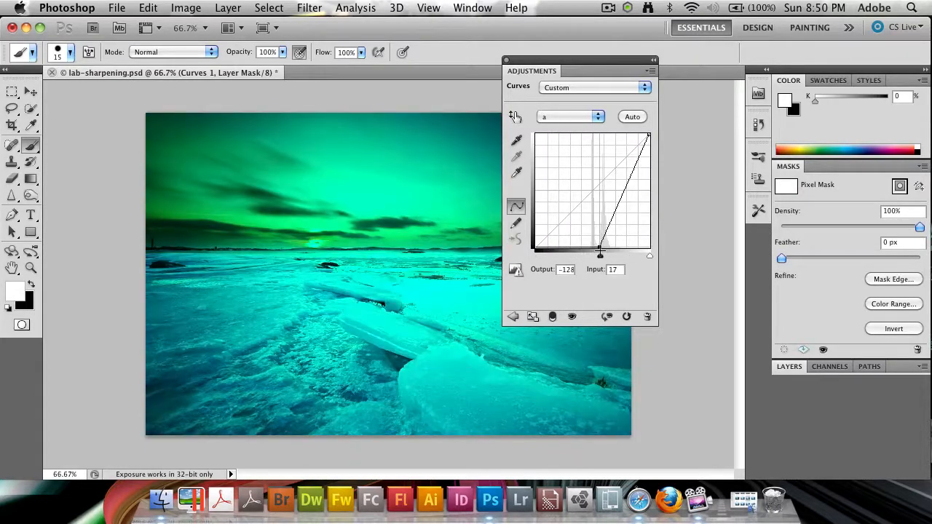
drag(600, 251, 602, 250)
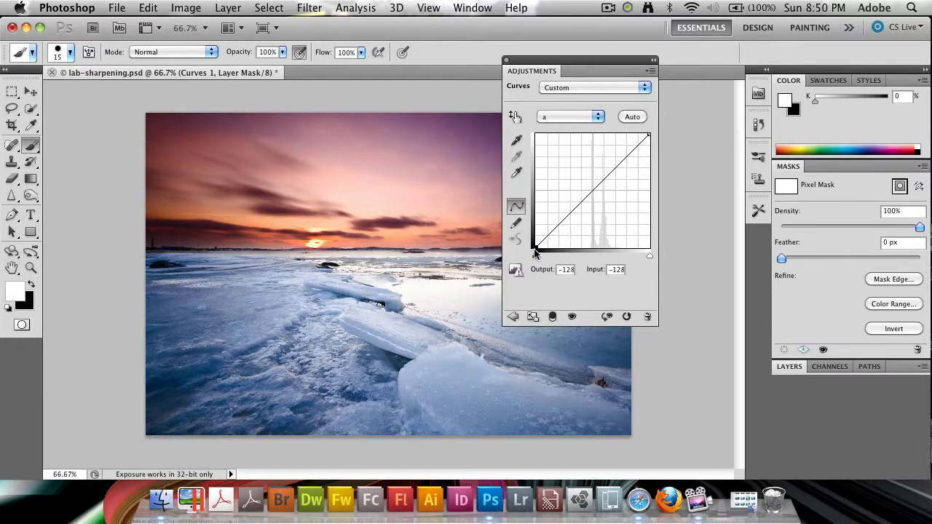
drag(535, 248, 546, 250)
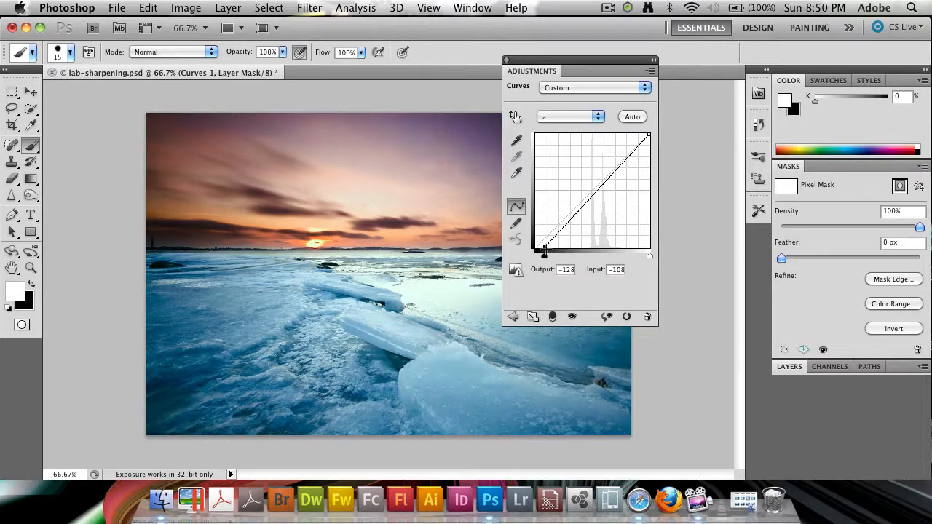
drag(543, 249, 547, 256)
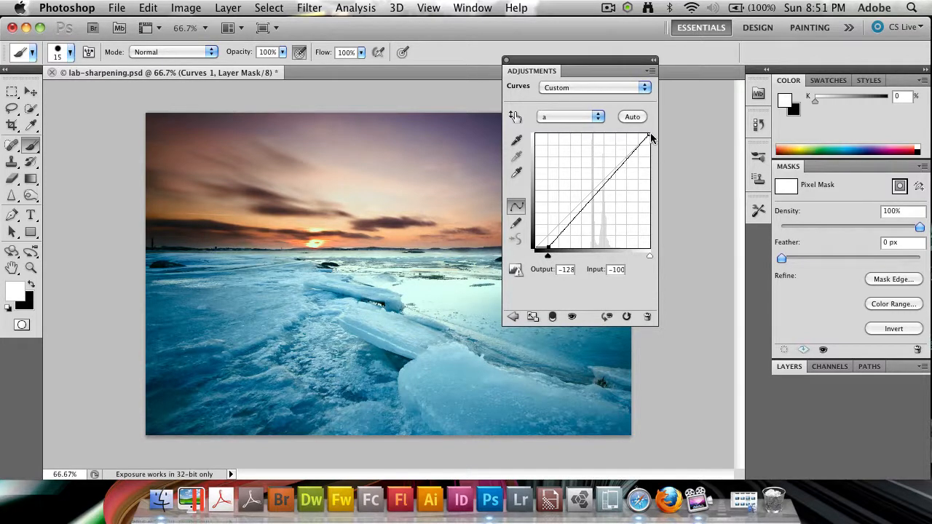
drag(651, 136, 642, 135)
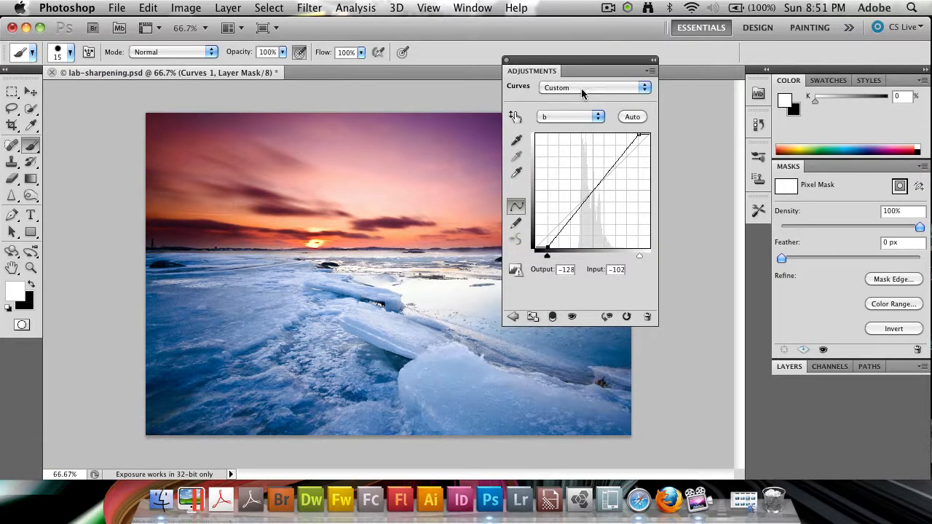
drag(579, 71, 663, 66)
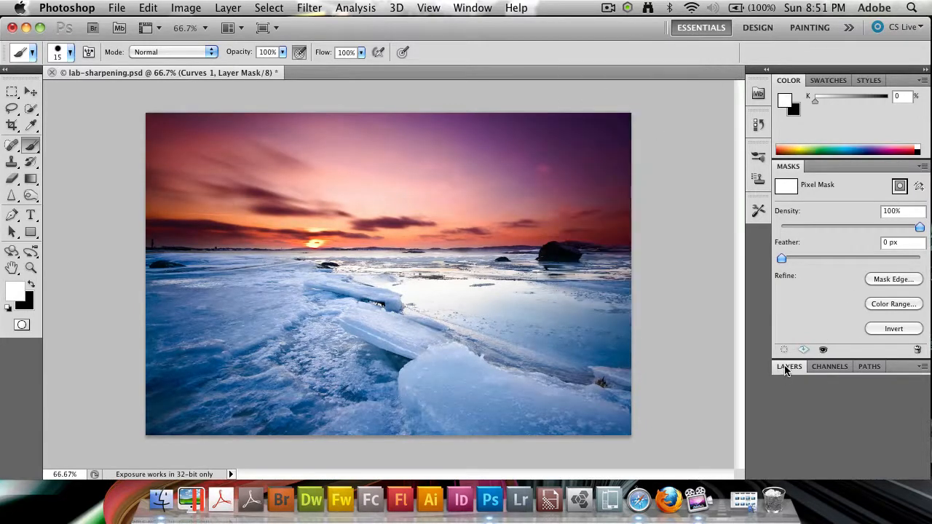
Hide Curves 1 in the Layers panel to compare, then select the Background layer
click(790, 366)
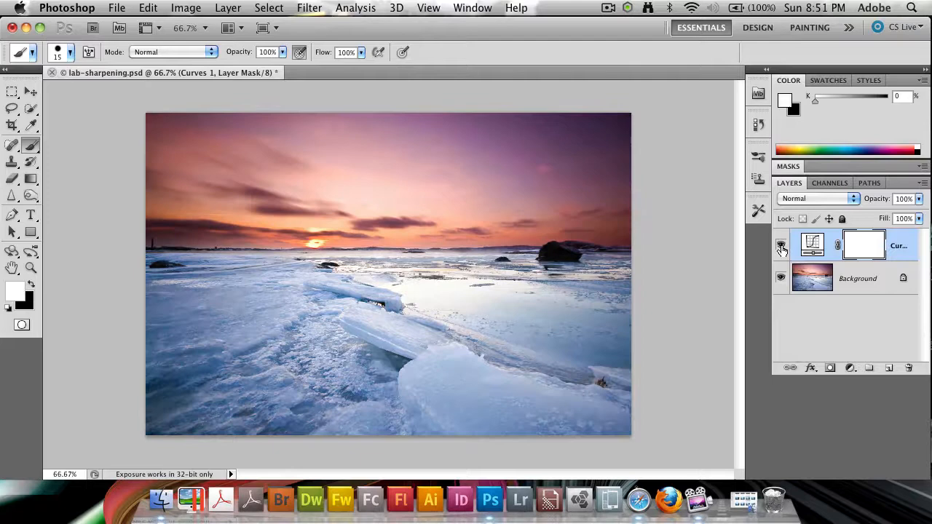
click(782, 245)
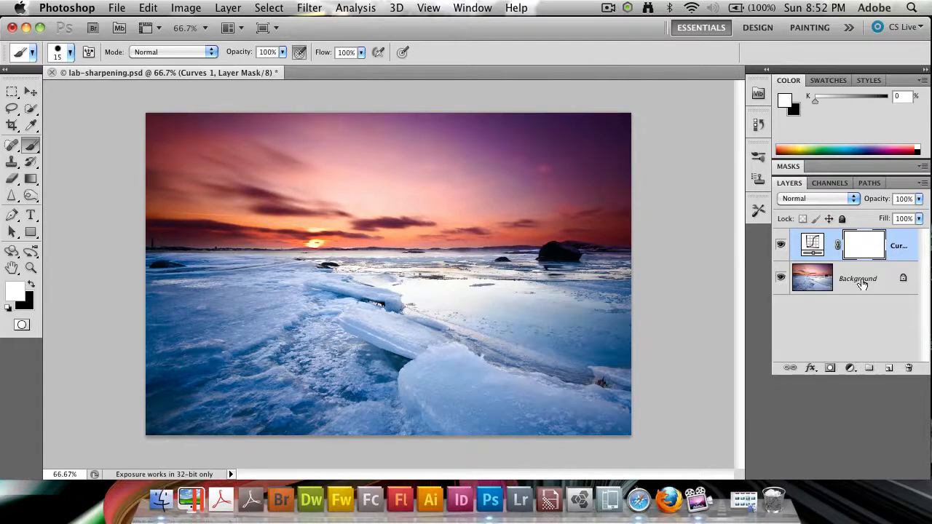
click(830, 183)
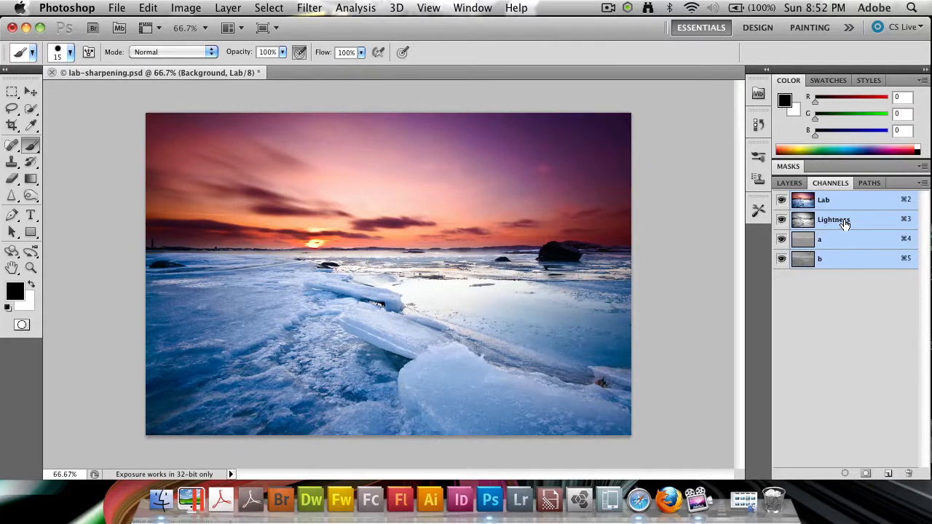
Isolate the Lightness channel in grayscale, briefly checking the b channel on its own
click(833, 219)
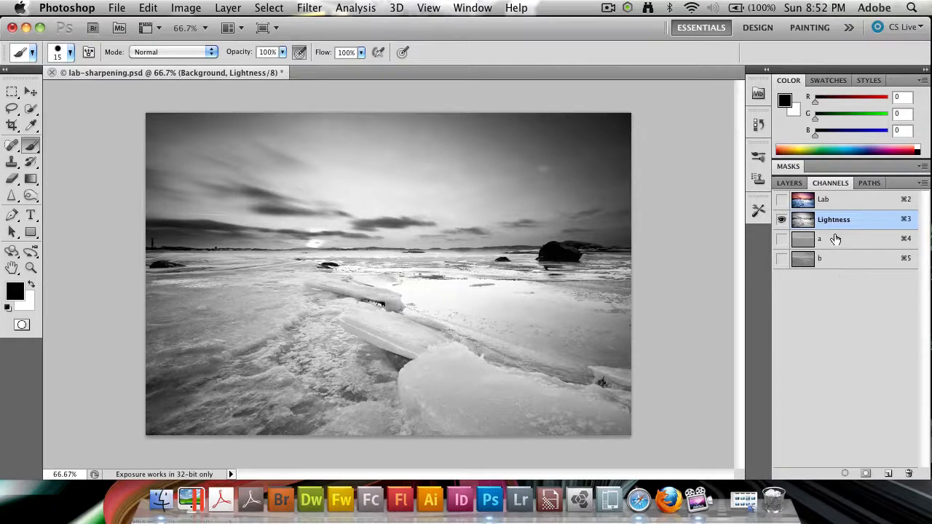
click(820, 259)
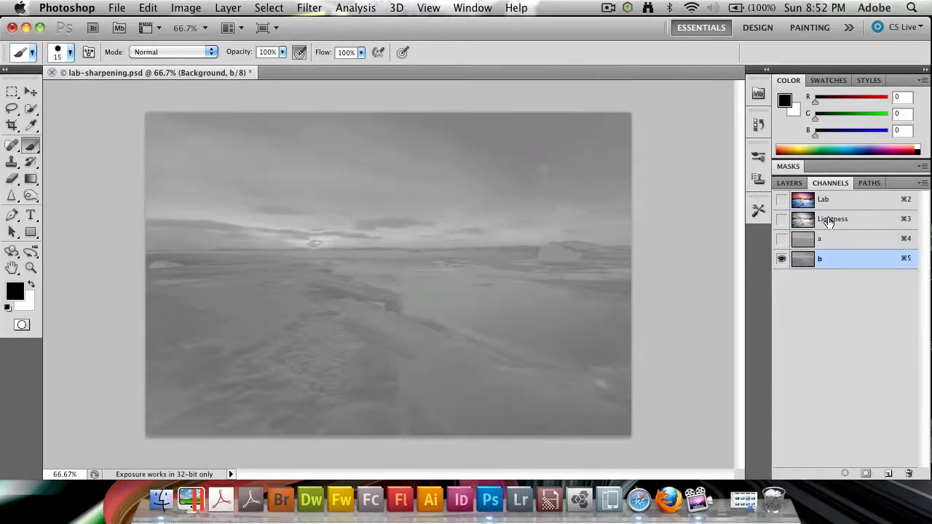
click(833, 219)
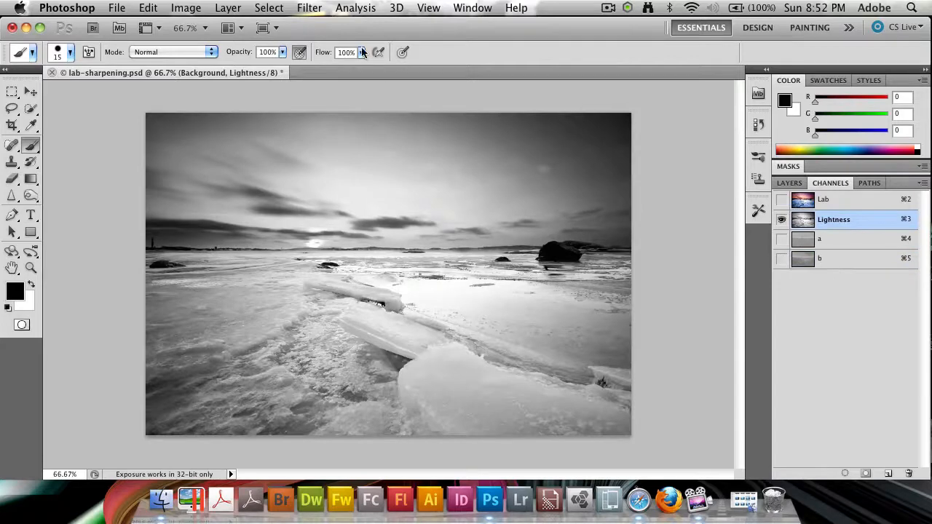
click(309, 8)
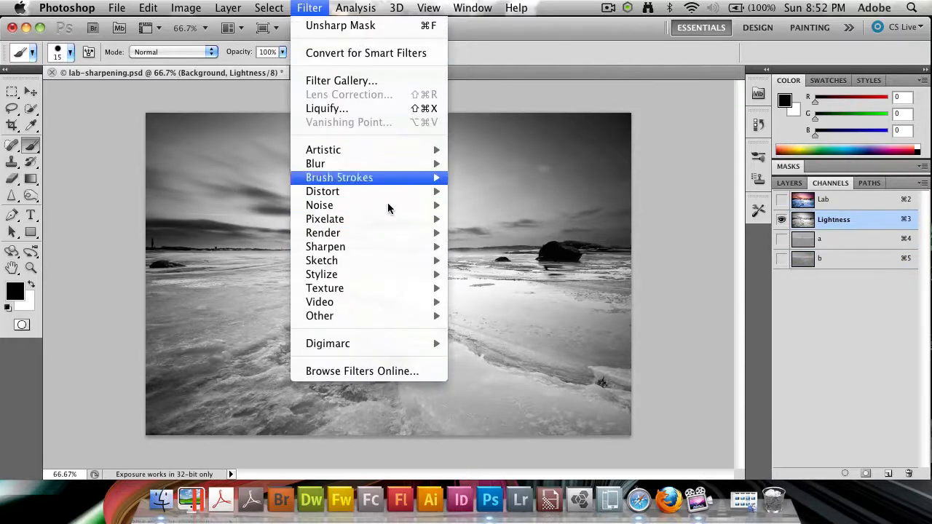
Apply Unsharp Mask at 91% amount, 2.1 px radius, threshold 0, comparing with preview toggled
click(340, 25)
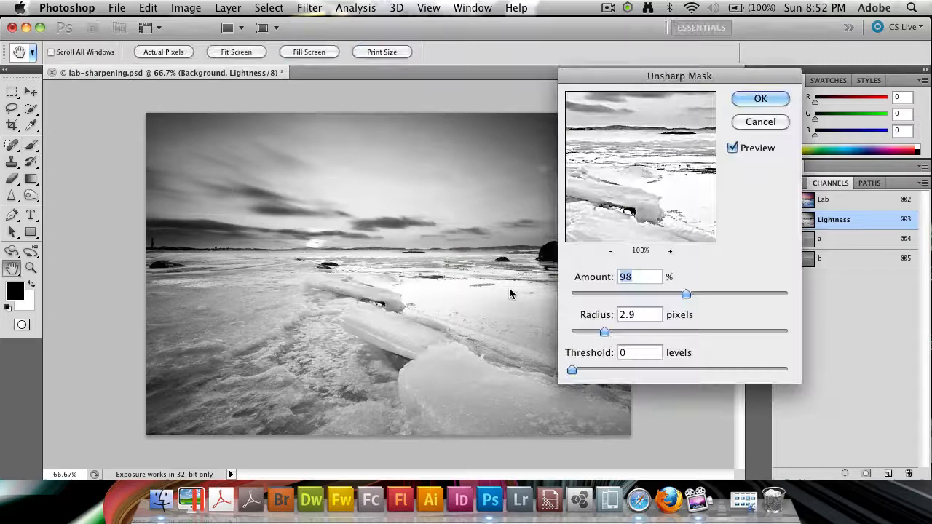
click(733, 148)
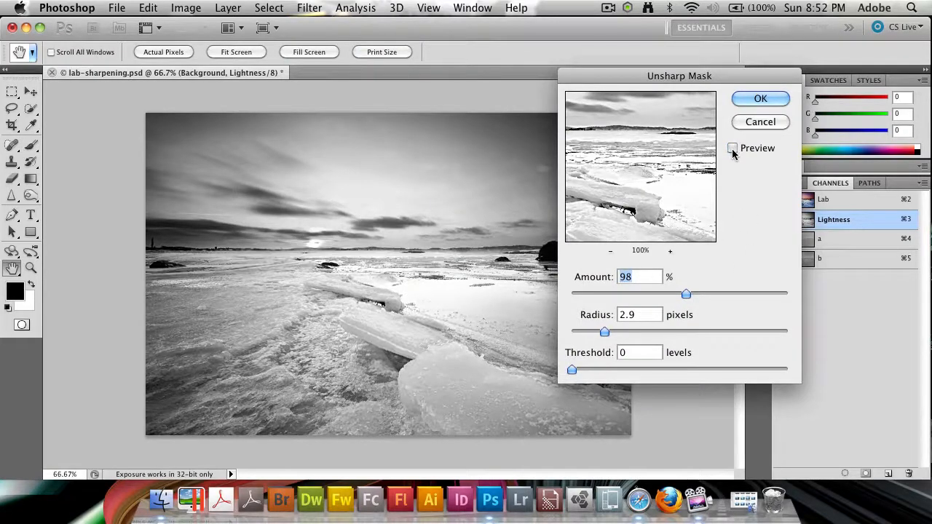
click(733, 147)
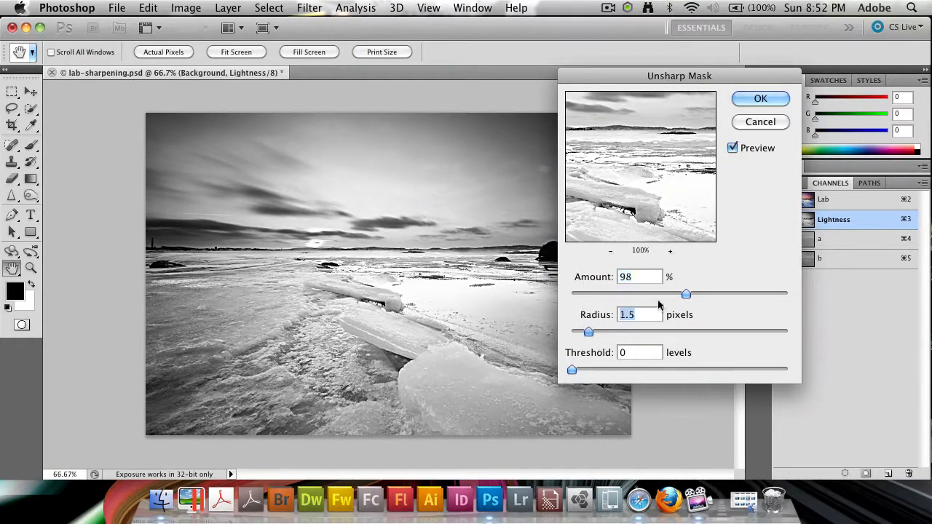
drag(685, 294, 662, 294)
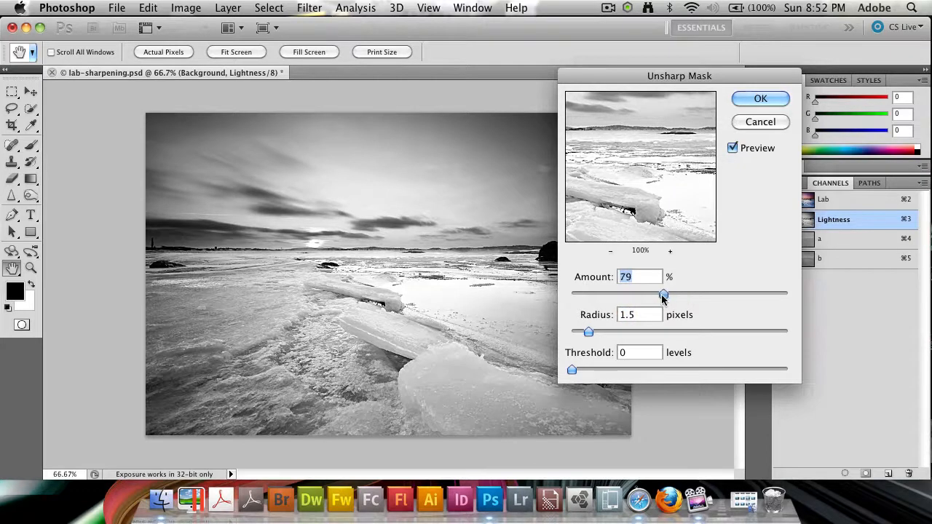
drag(662, 293, 588, 293)
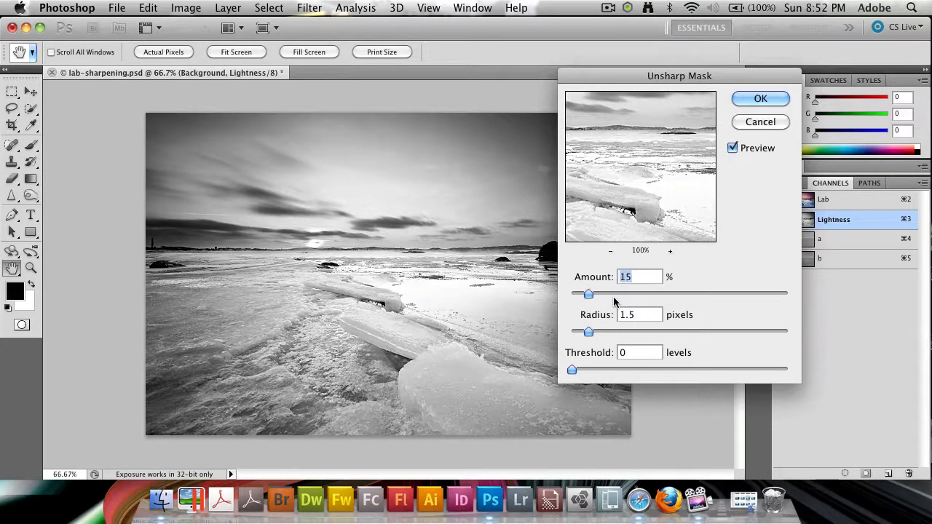
drag(589, 293, 648, 294)
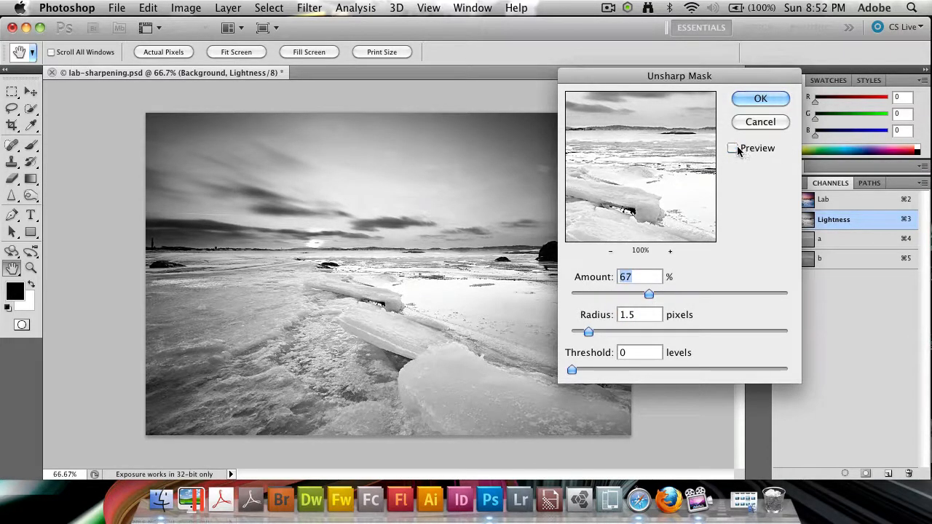
click(734, 148)
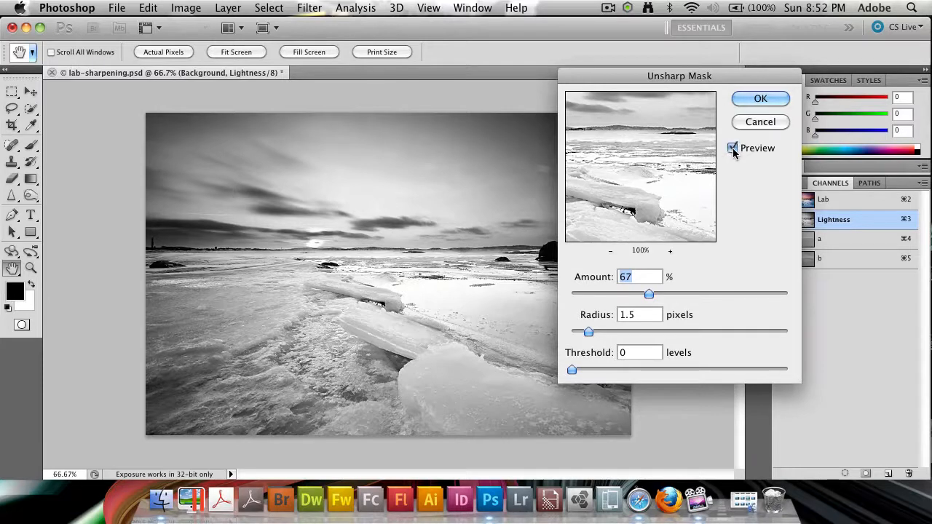
drag(649, 294, 664, 293)
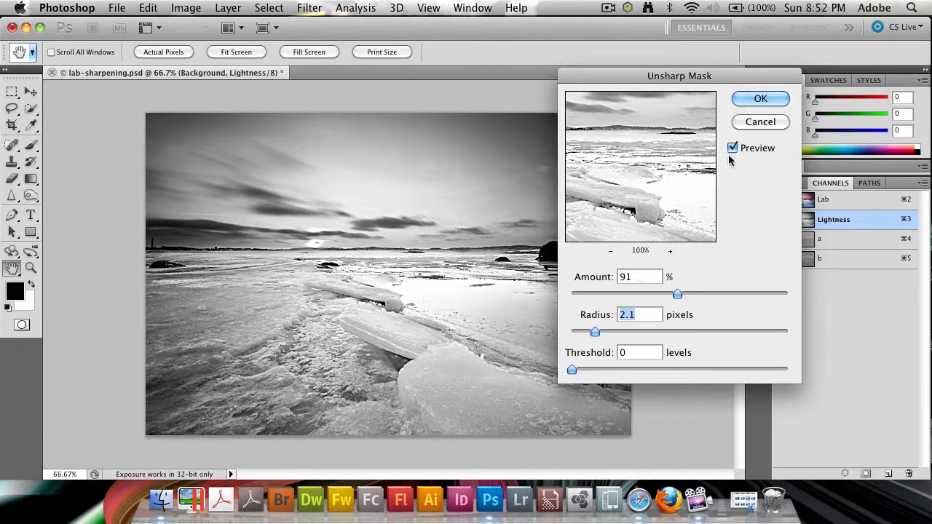
click(732, 148)
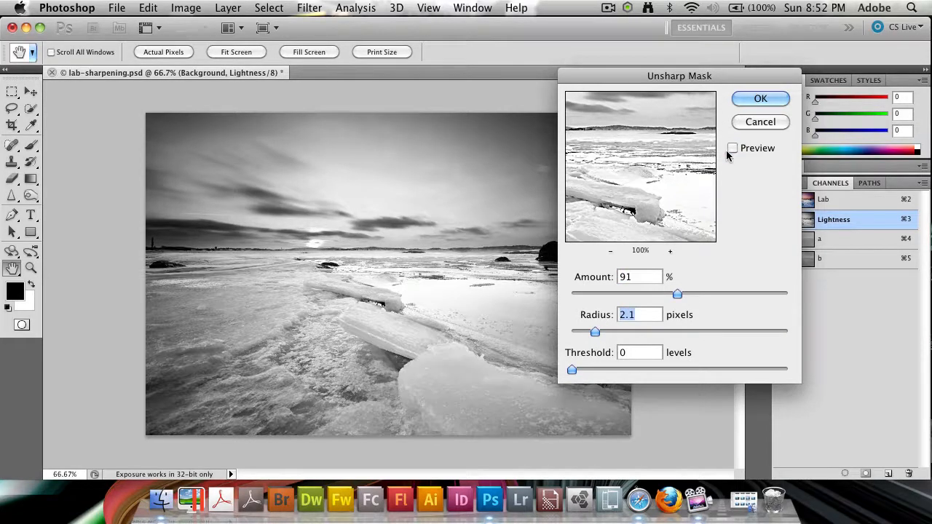
click(732, 148)
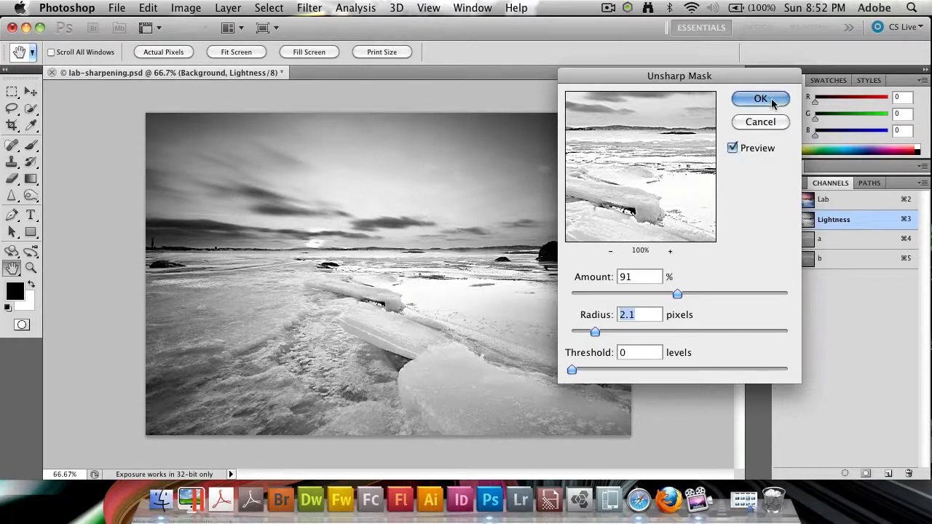
click(760, 98)
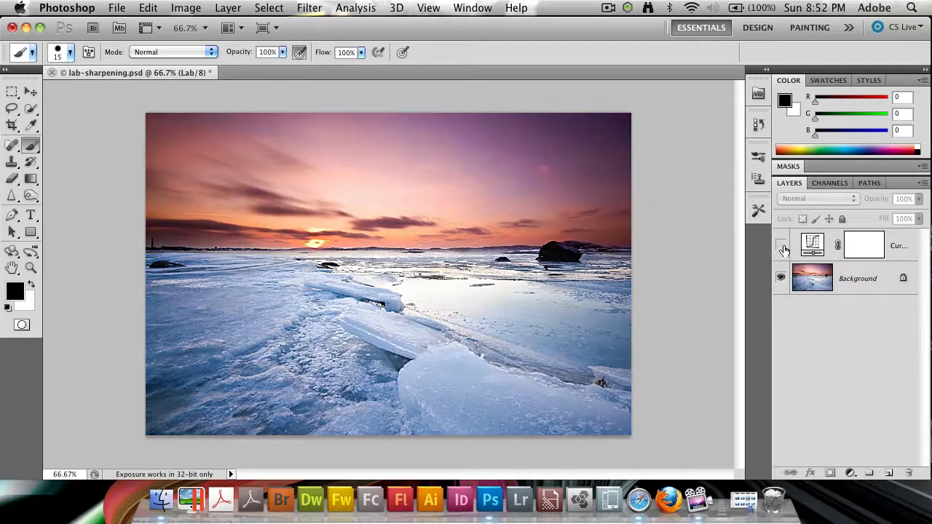
Turn the Curves adjustment layer's visibility back on in the Layers panel
click(782, 244)
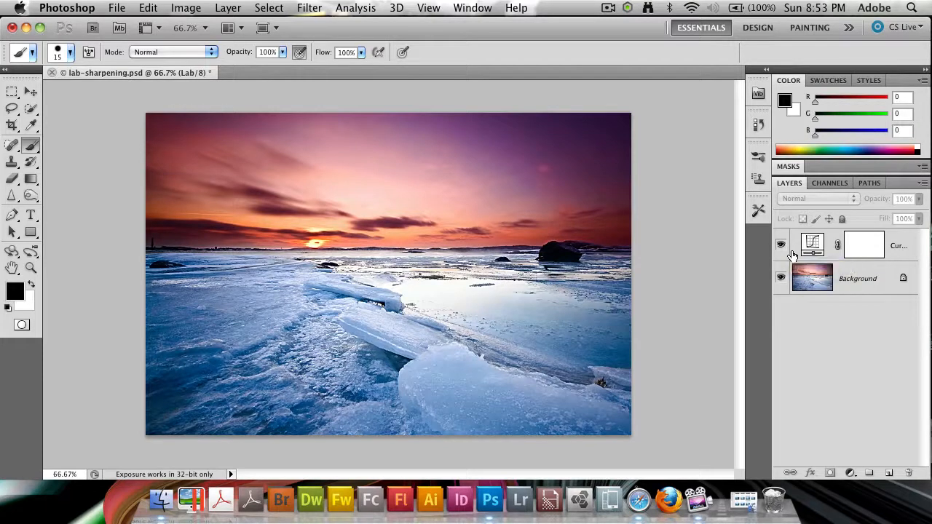
Switch the image mode to RGB Color and accept discarding the Curves adjustment layer
click(186, 8)
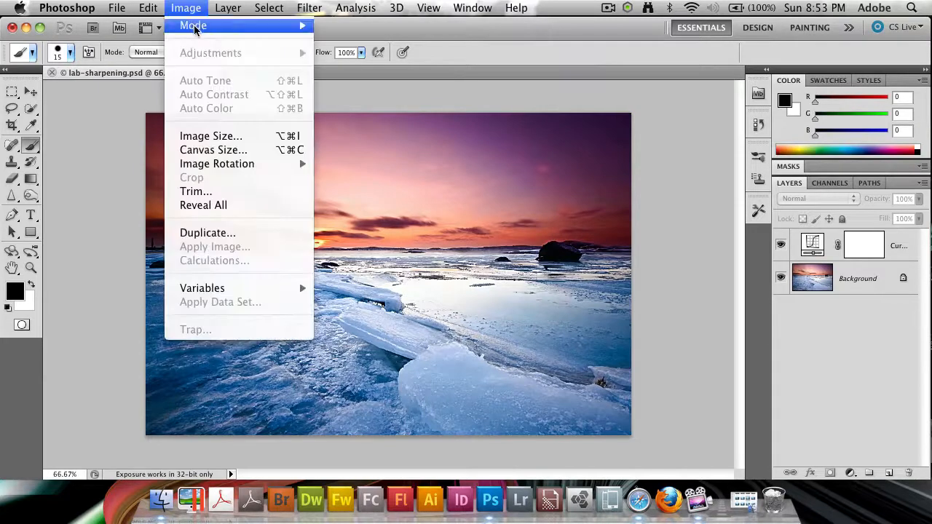
click(193, 25)
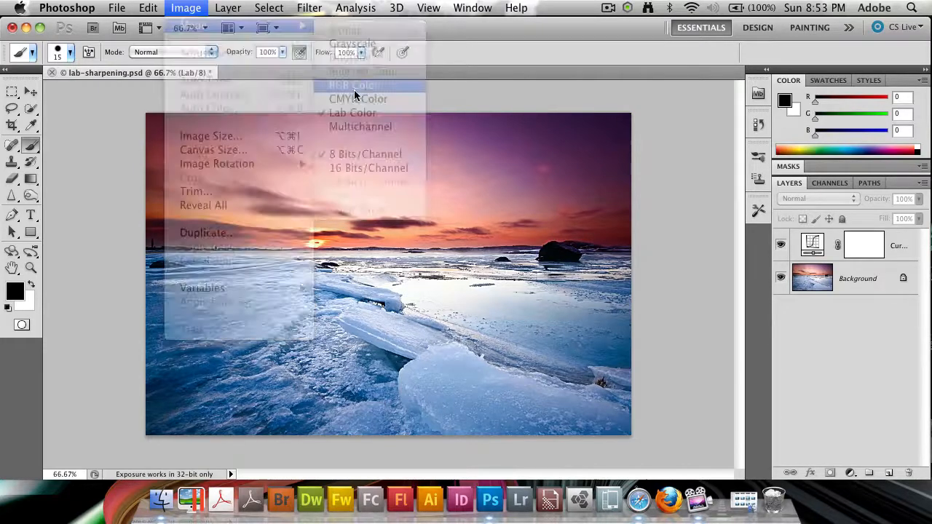
click(359, 85)
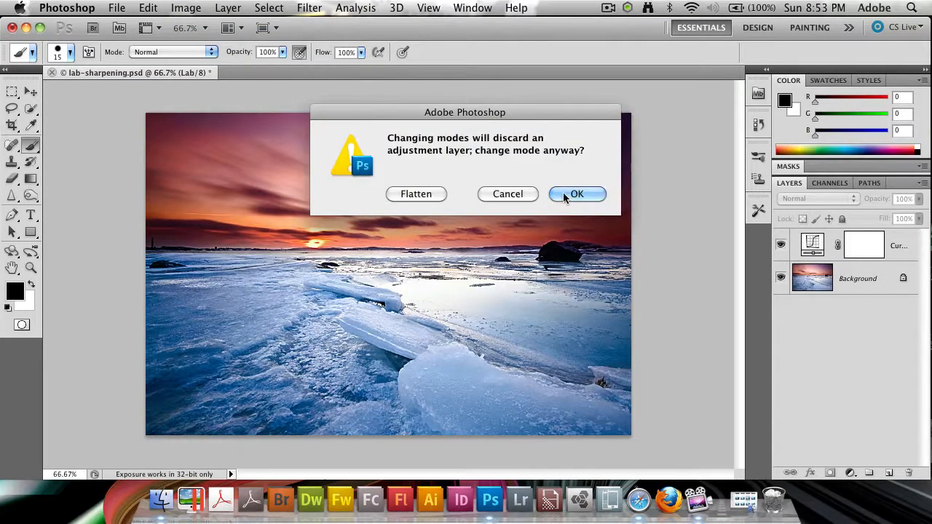
click(577, 194)
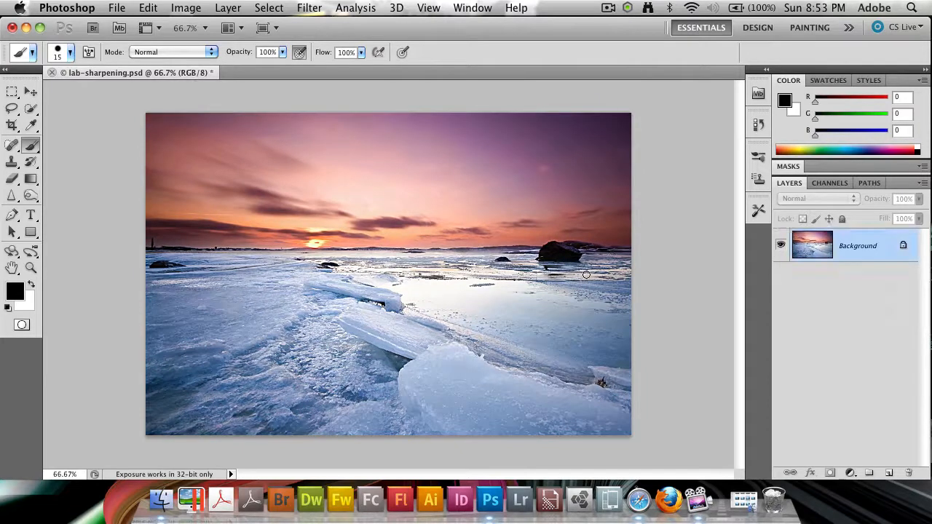